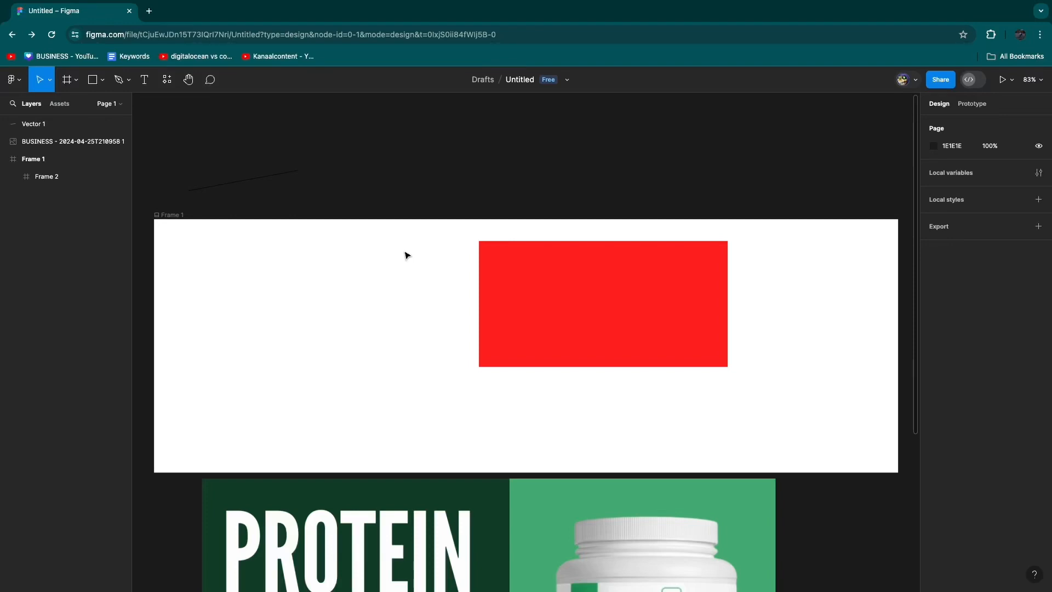
mouse_move(355, 195)
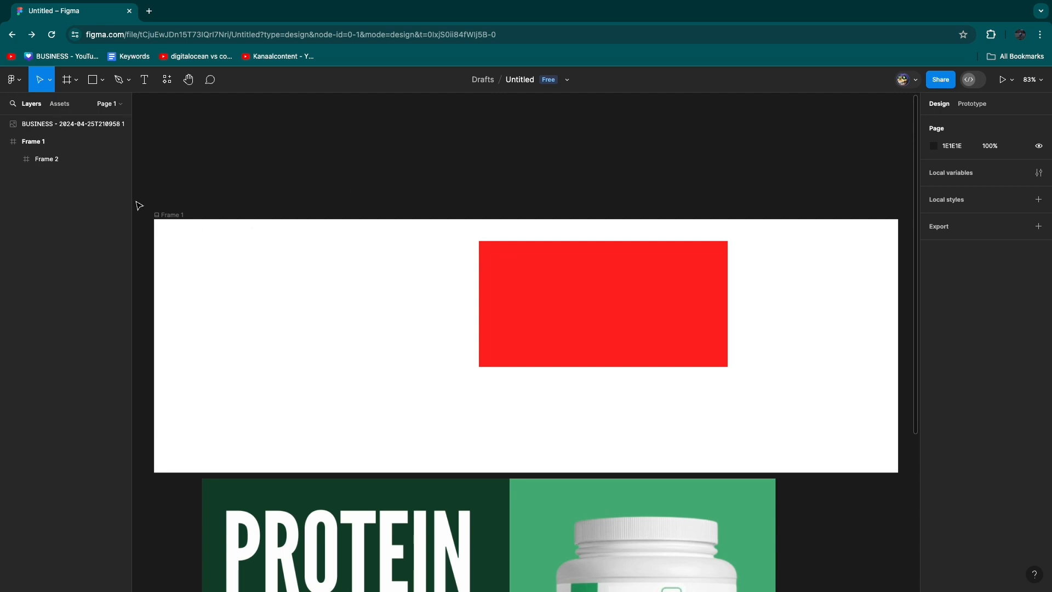
- Remove the stray Vector 1 line and bring up the Plugins tab of the Resources browser
left_click(11, 79)
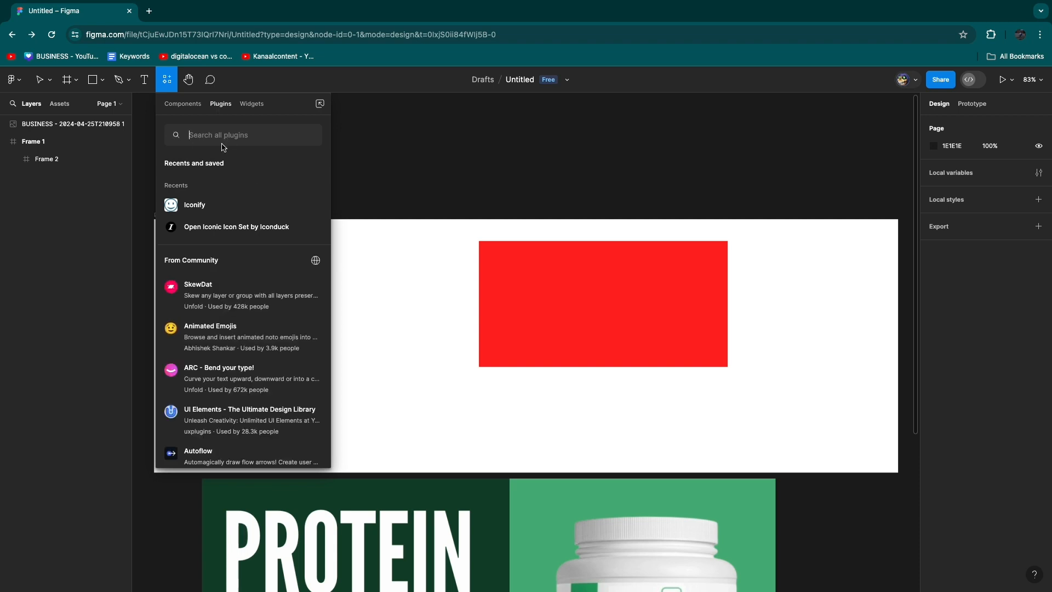
- Search plugins for "icon" and run Iconoir Icon Library by Iconduck
type("icon")
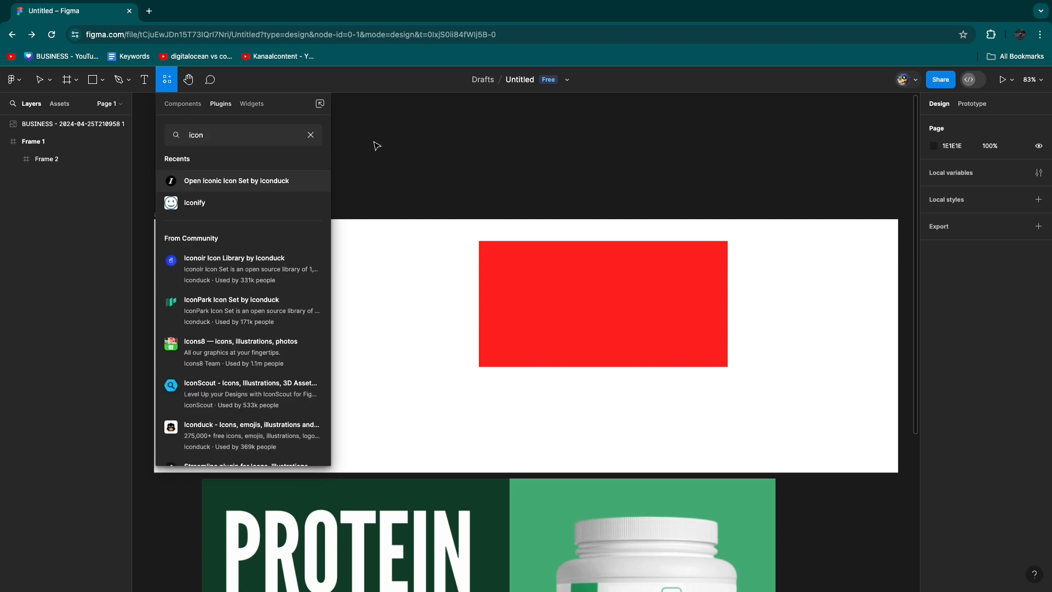
mouse_move(253, 212)
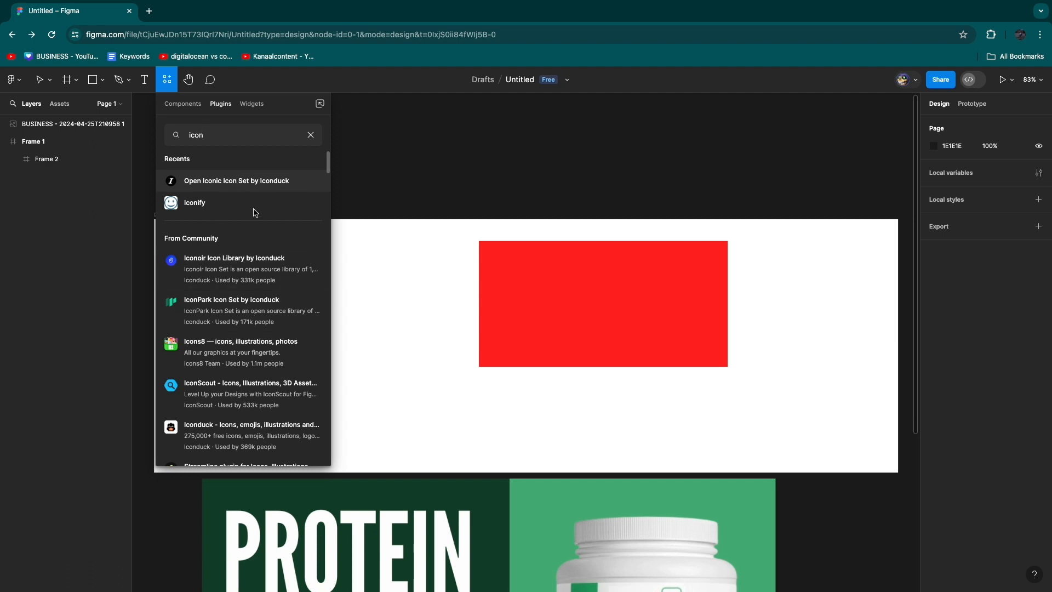
mouse_move(237, 269)
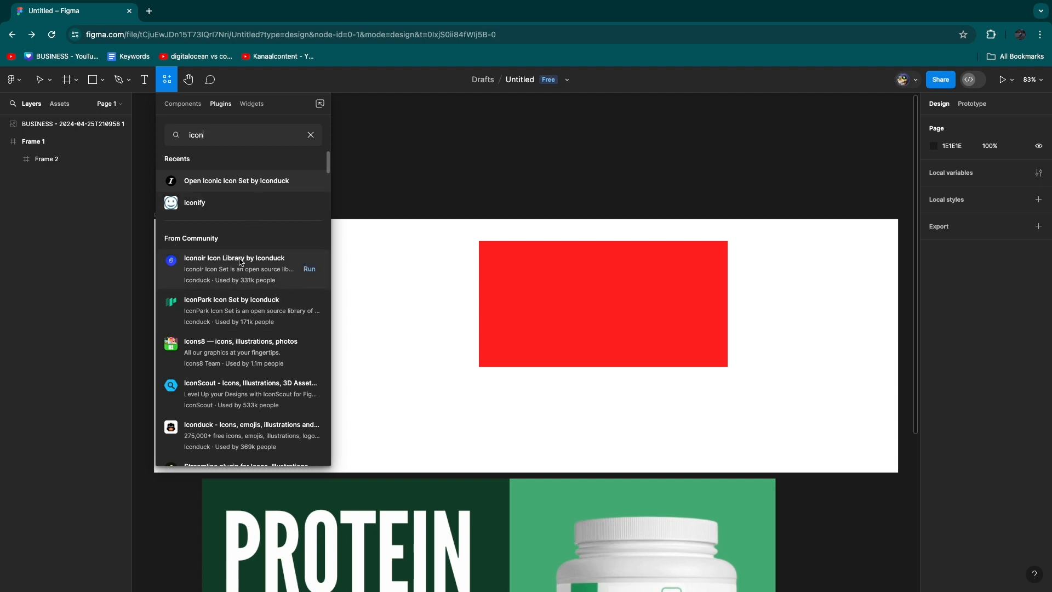
mouse_move(225, 207)
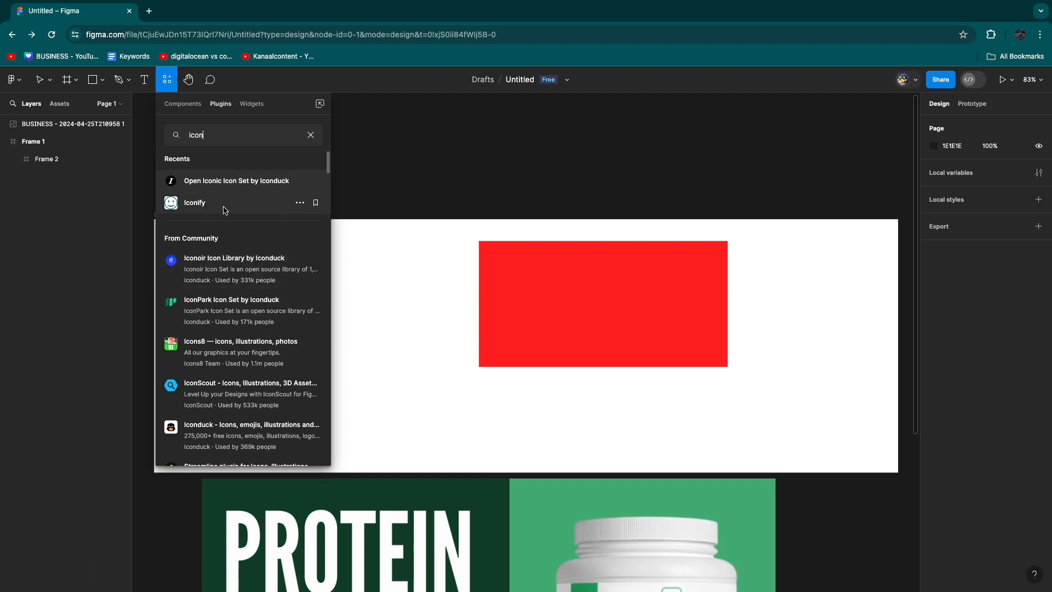
mouse_move(253, 372)
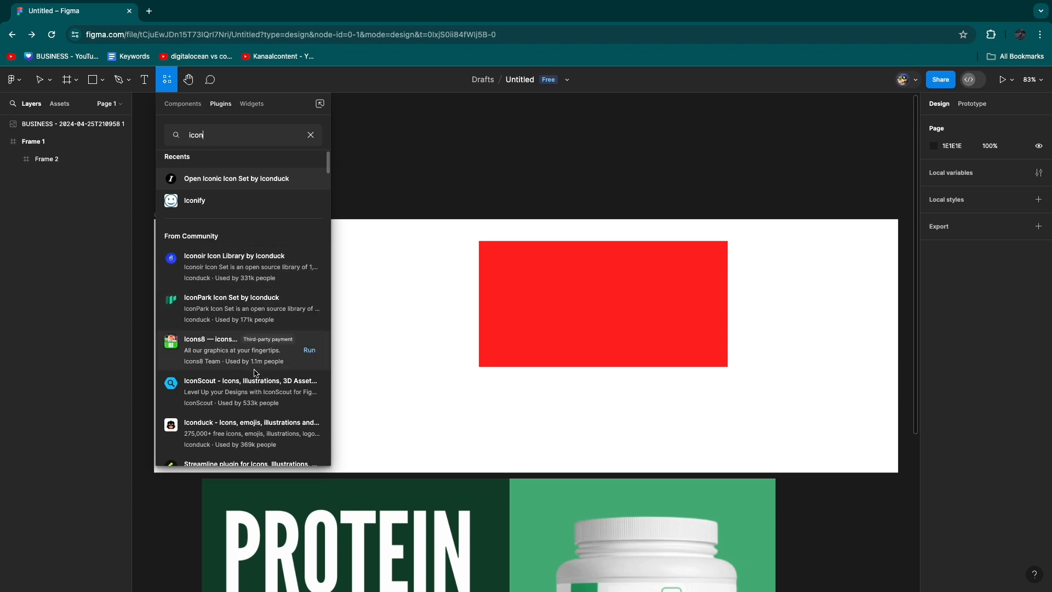
mouse_move(214, 279)
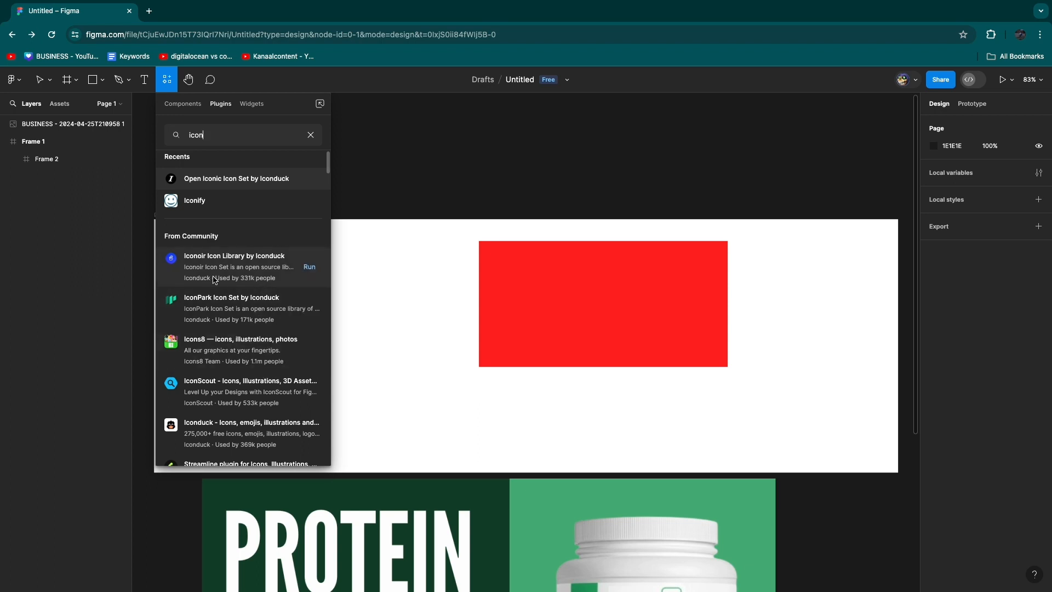
mouse_move(309, 268)
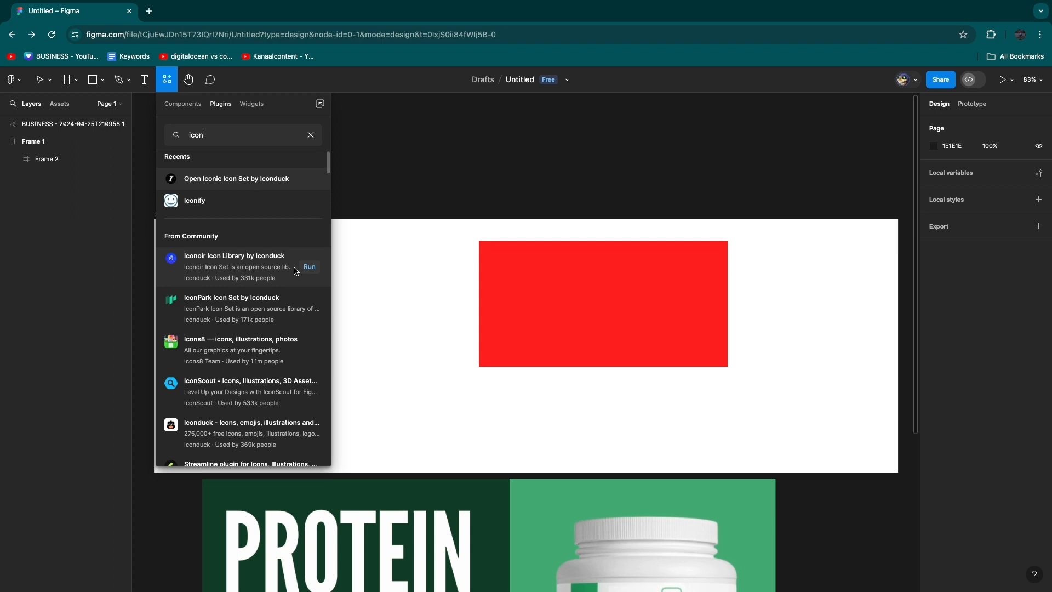
left_click(309, 266)
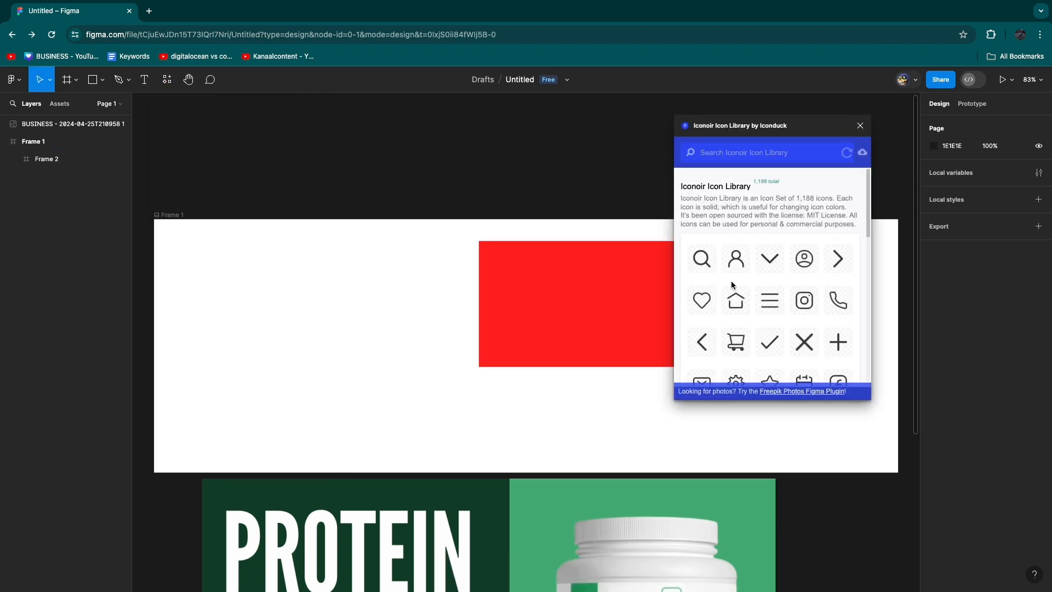
- Search Iconoir for "dollar" icons, then close the plugin window
scroll("down", 3)
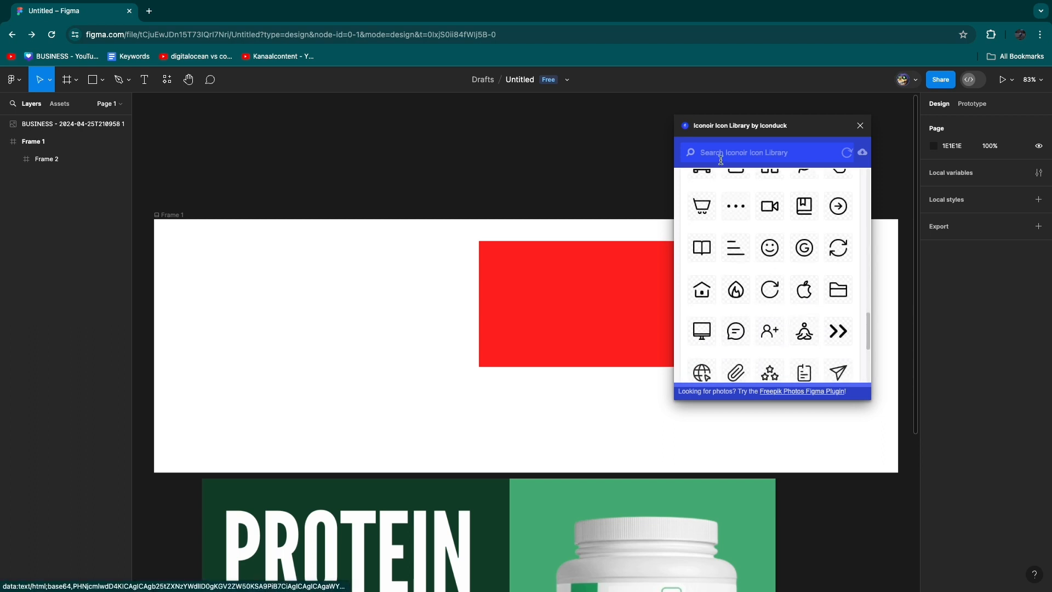
mouse_move(741, 169)
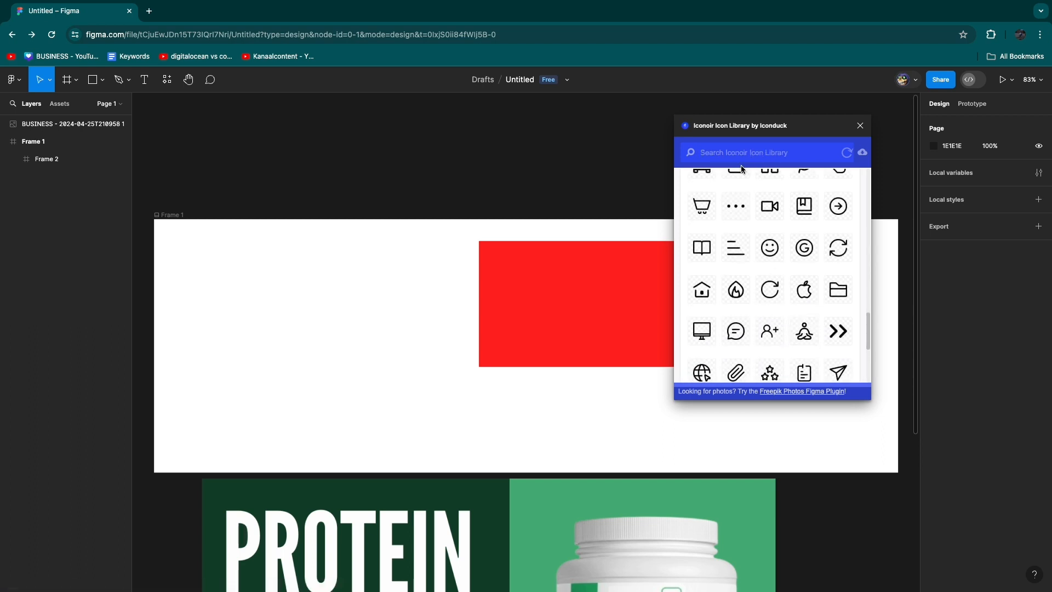
type("dollar")
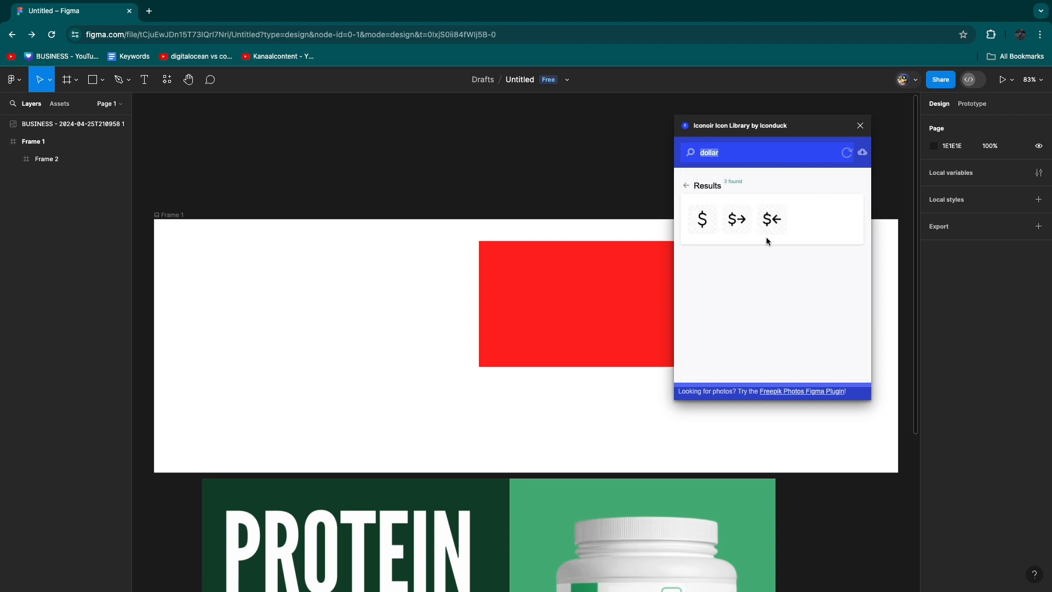
left_click(859, 124)
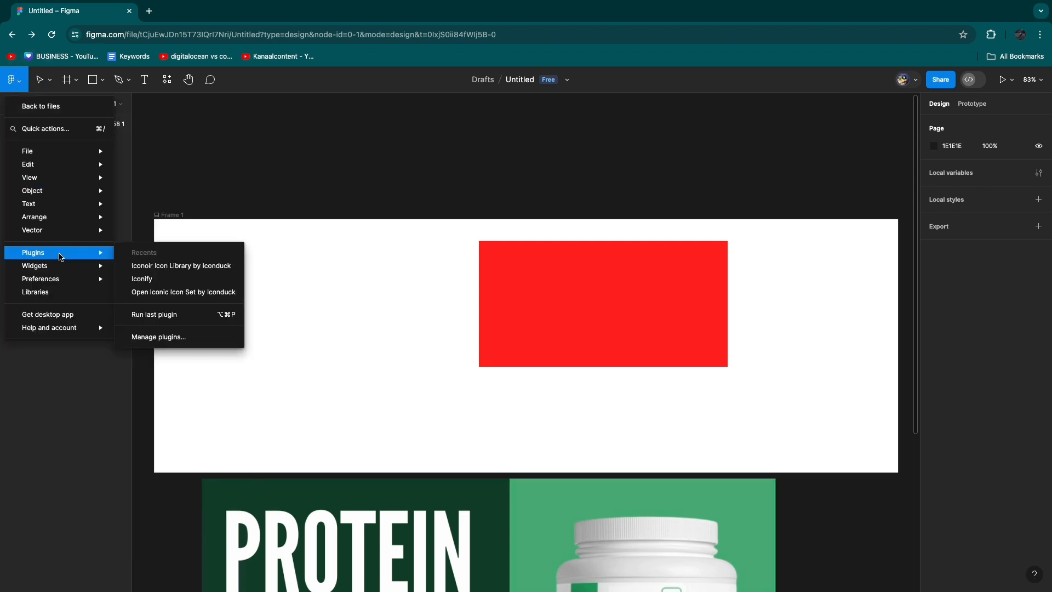
- Launch Iconify from the recent plugins, showing its dollar icon results
left_click(141, 280)
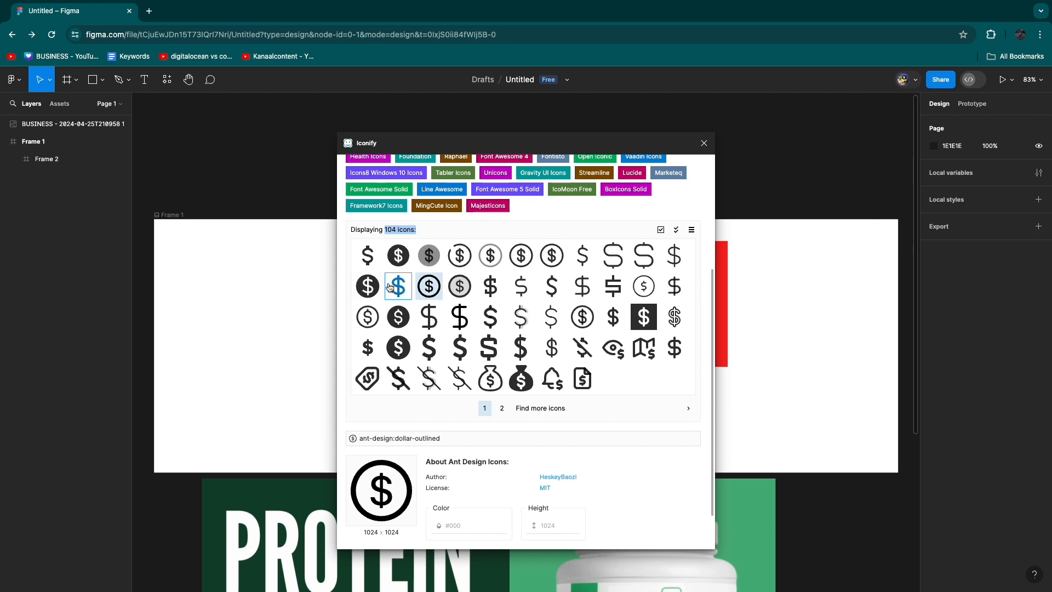
- Import the solid circular raphael:dollar icon coloured purple #9747ff
left_click(396, 286)
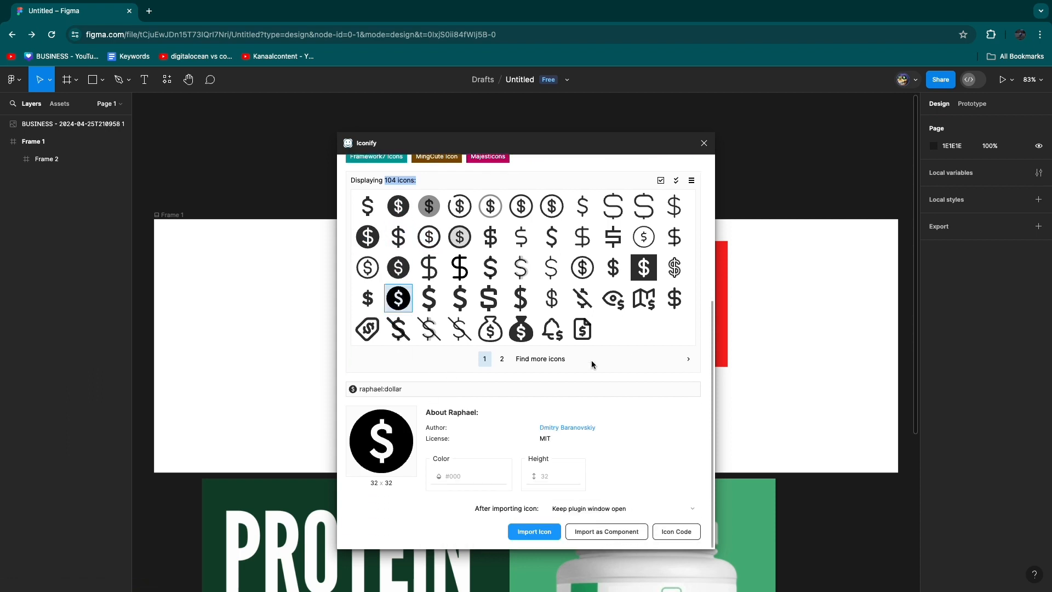
left_click(470, 476)
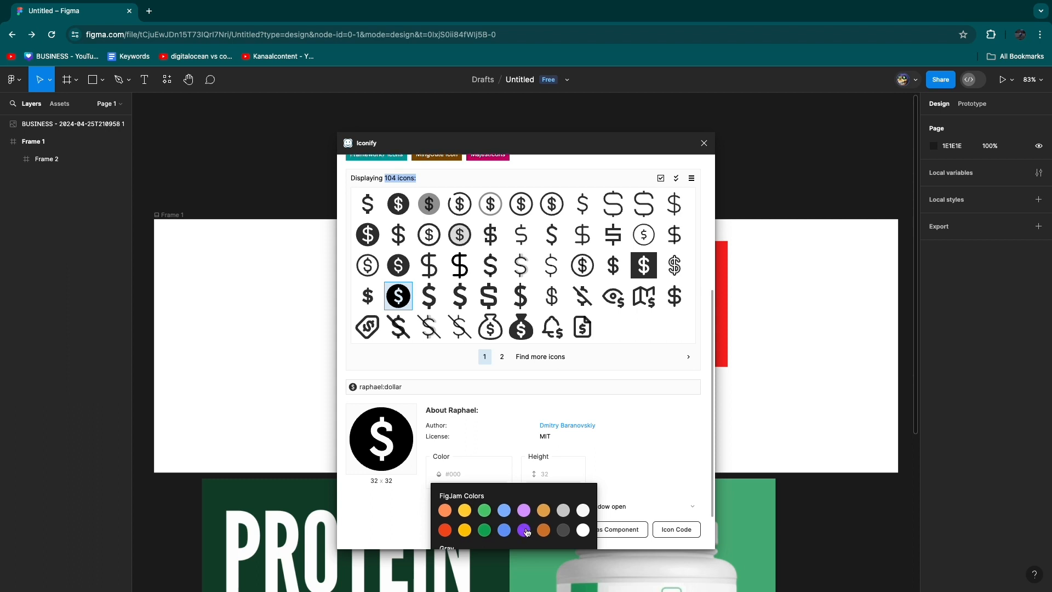
left_click(525, 529)
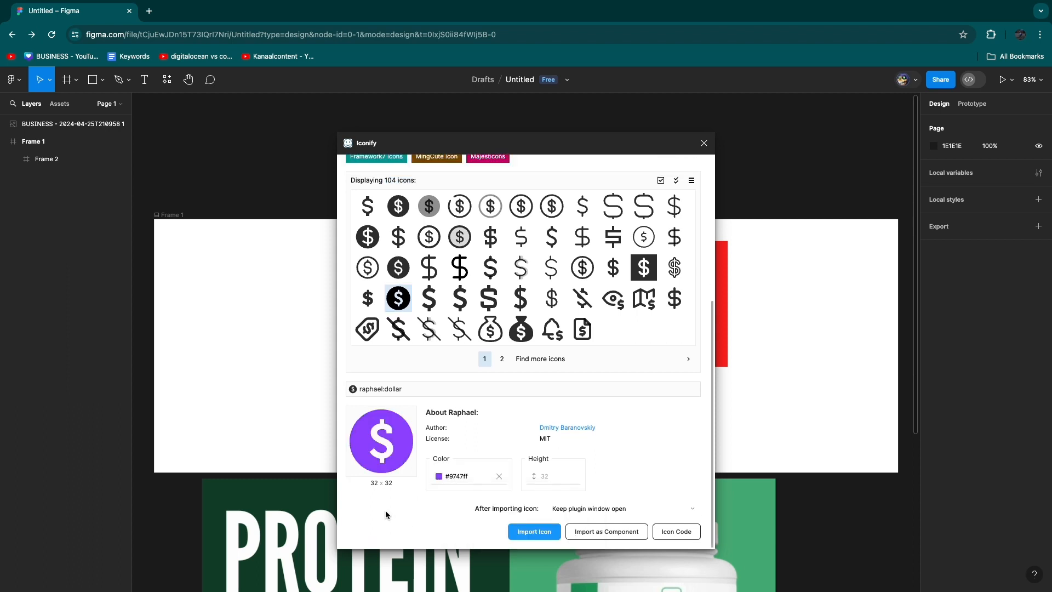
left_click(439, 475)
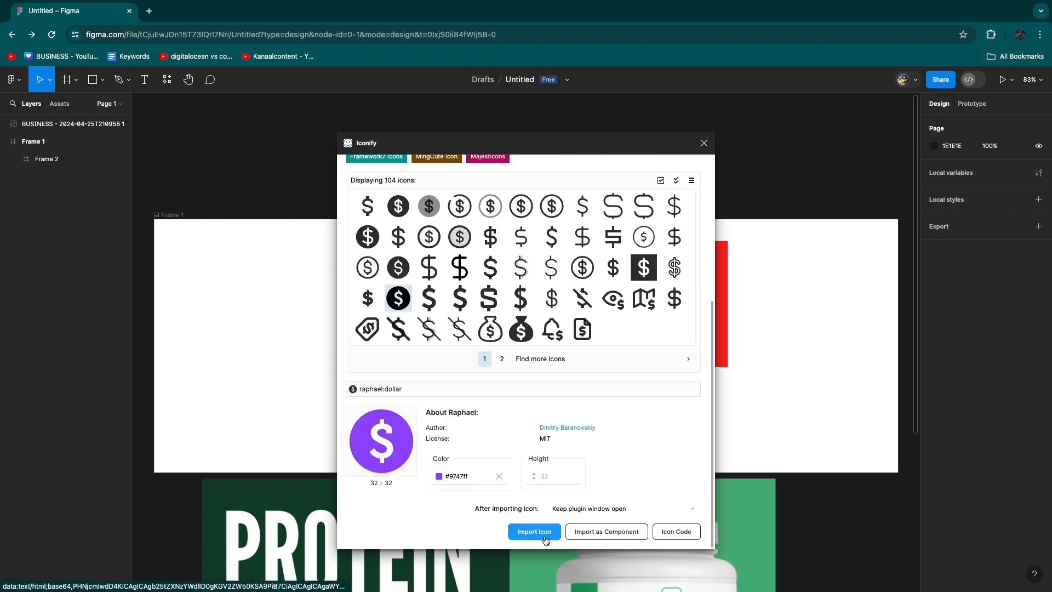
left_click(534, 532)
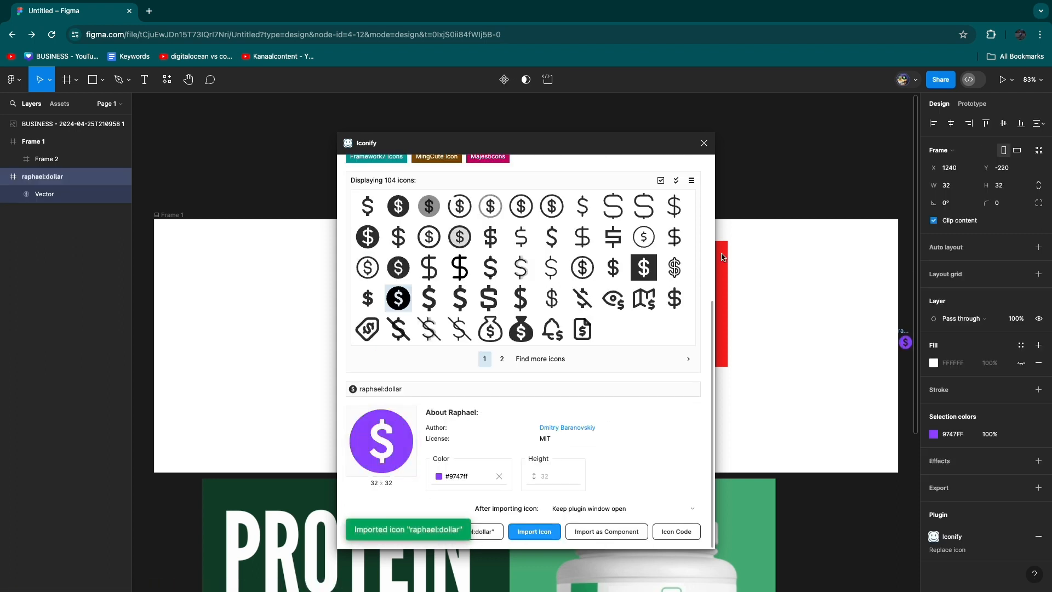
- Close Iconify and place the icon in Frame 1 at about 245×244 beside the red rectangle
left_click(703, 143)
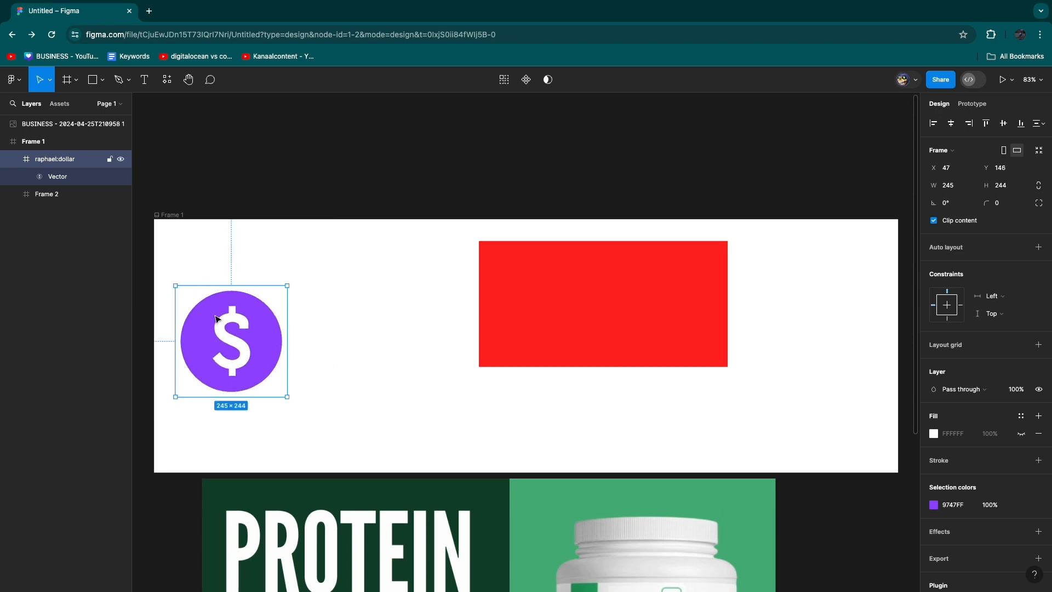
left_click(260, 241)
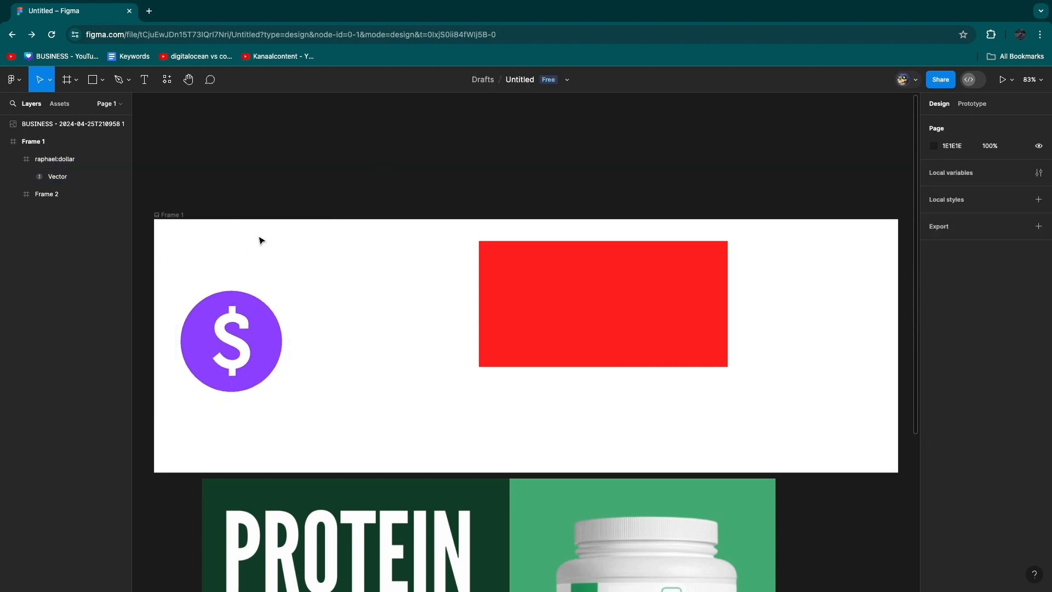
mouse_move(249, 240)
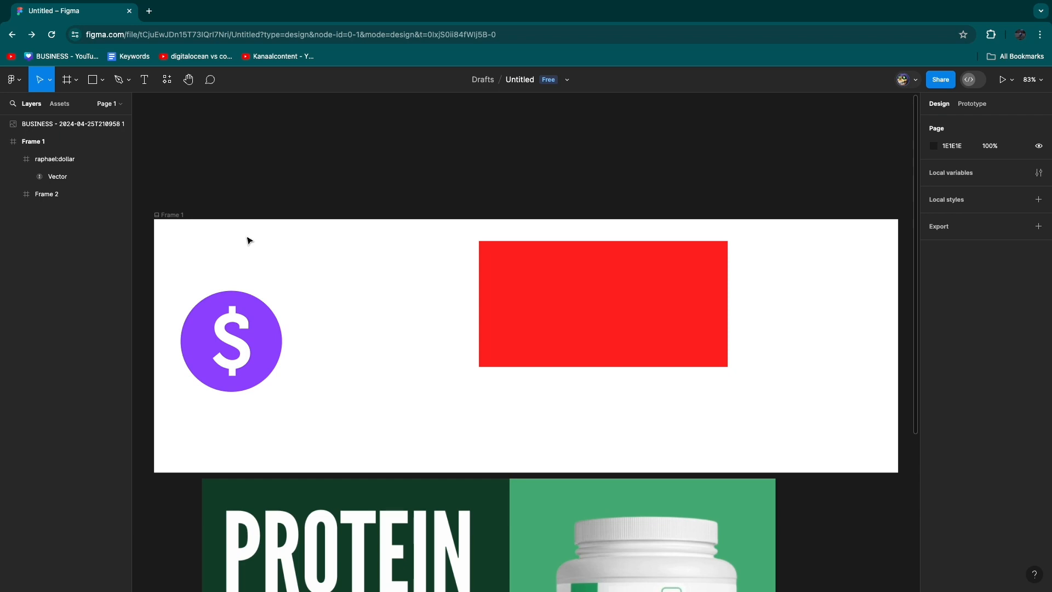